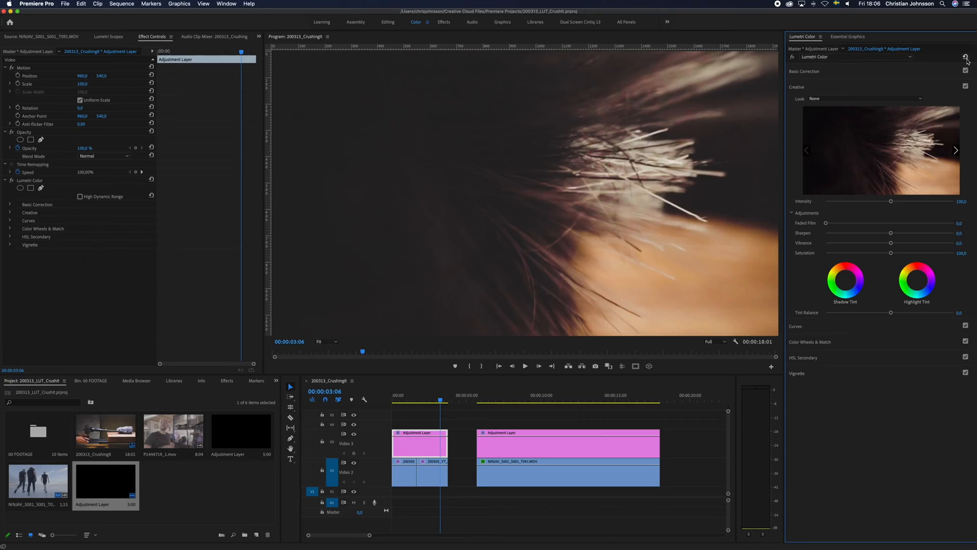
- Move the playhead back near 00:00:00:21 to the opening camera-rig shot and bring up the Look list
drag(440, 399, 401, 399)
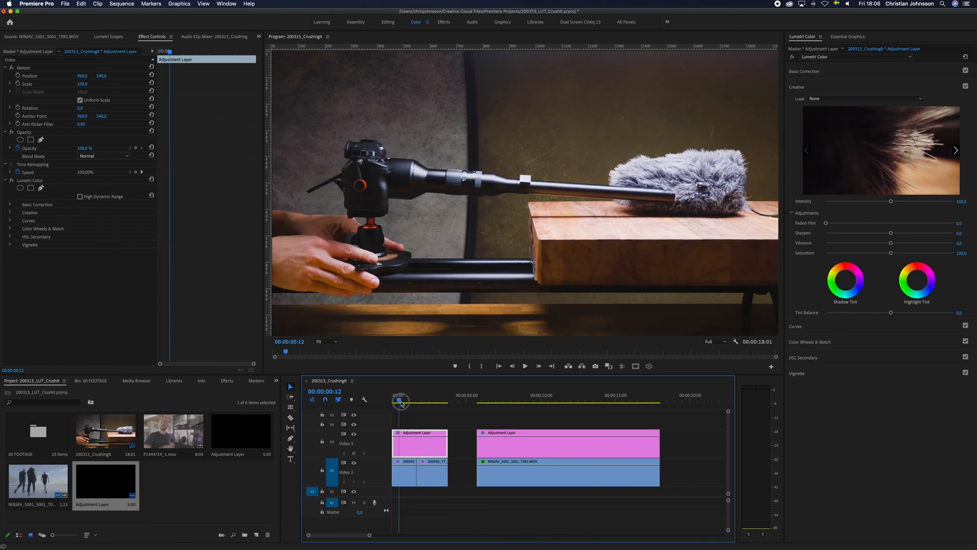
click(403, 400)
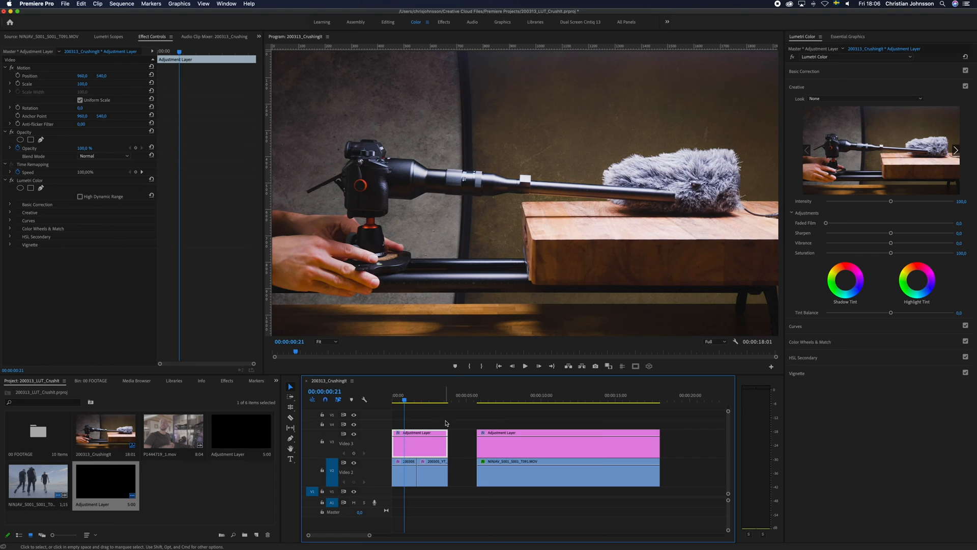
click(865, 98)
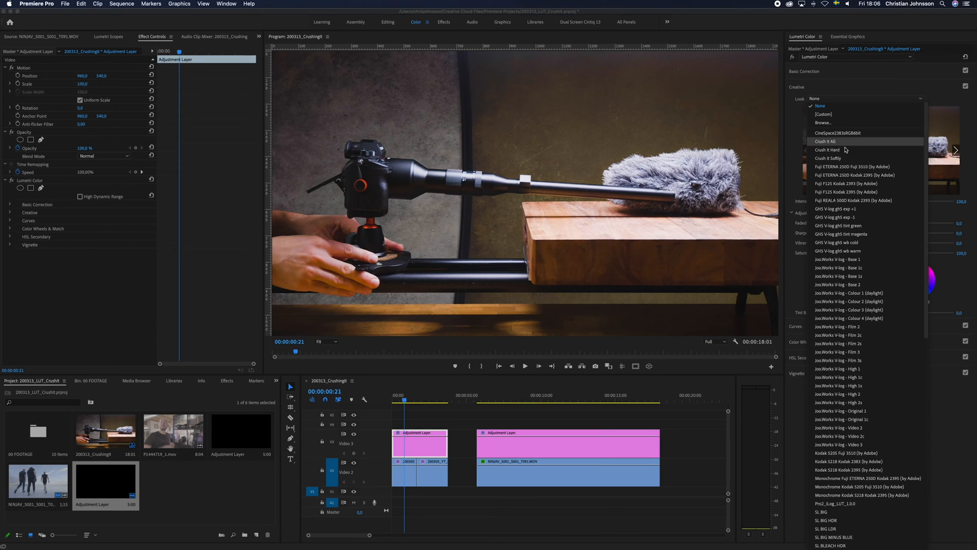
mouse_move(838, 150)
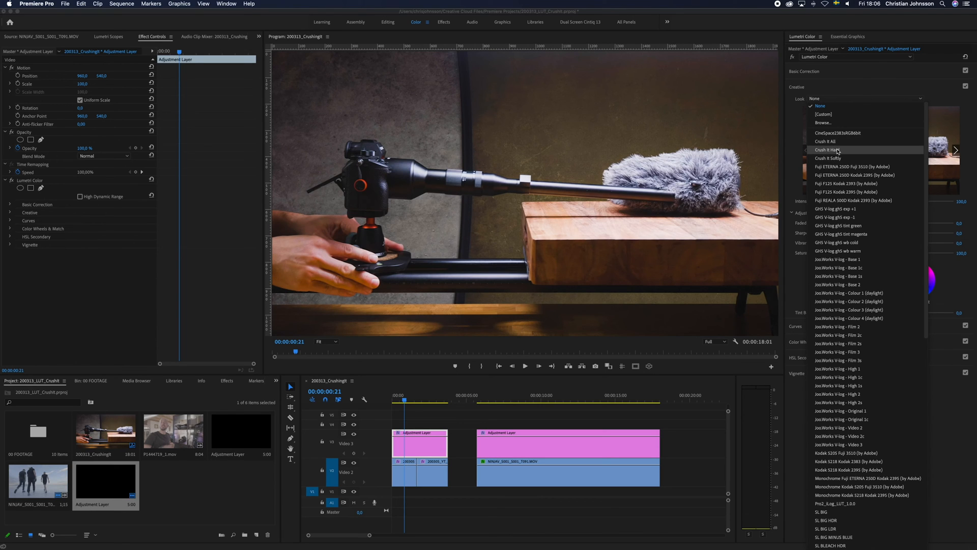
mouse_move(826, 158)
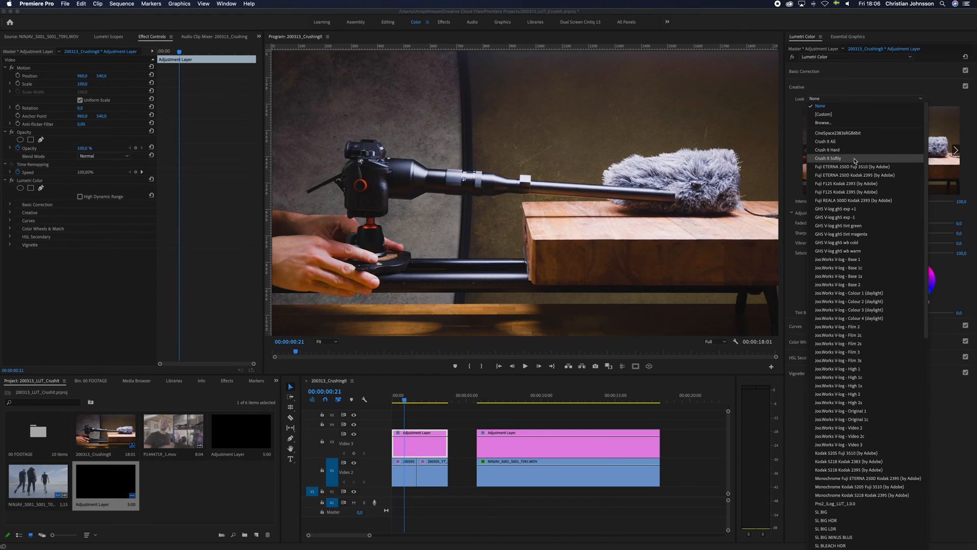
- Choose the Crush It Softly look and raise its Intensity slider above 100
click(829, 157)
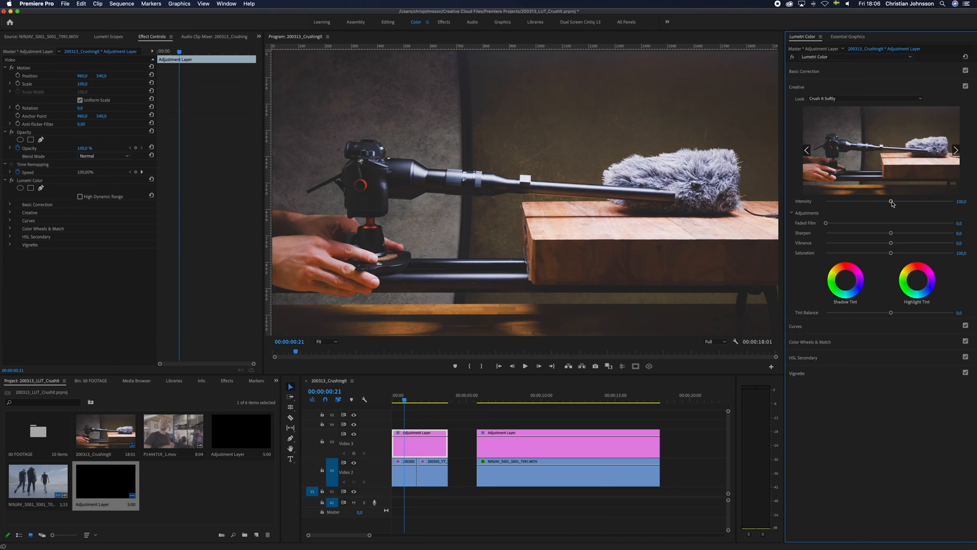
drag(891, 203, 893, 204)
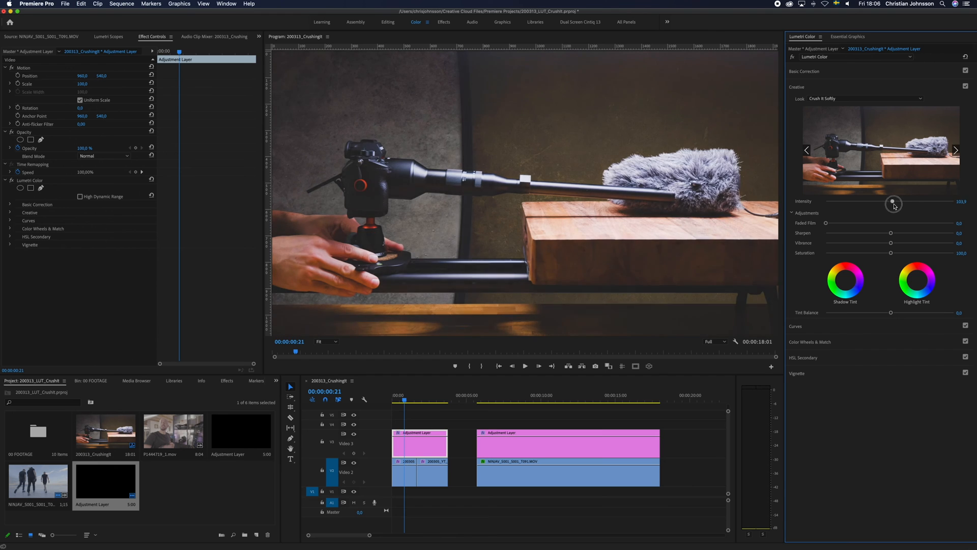
drag(894, 203, 911, 203)
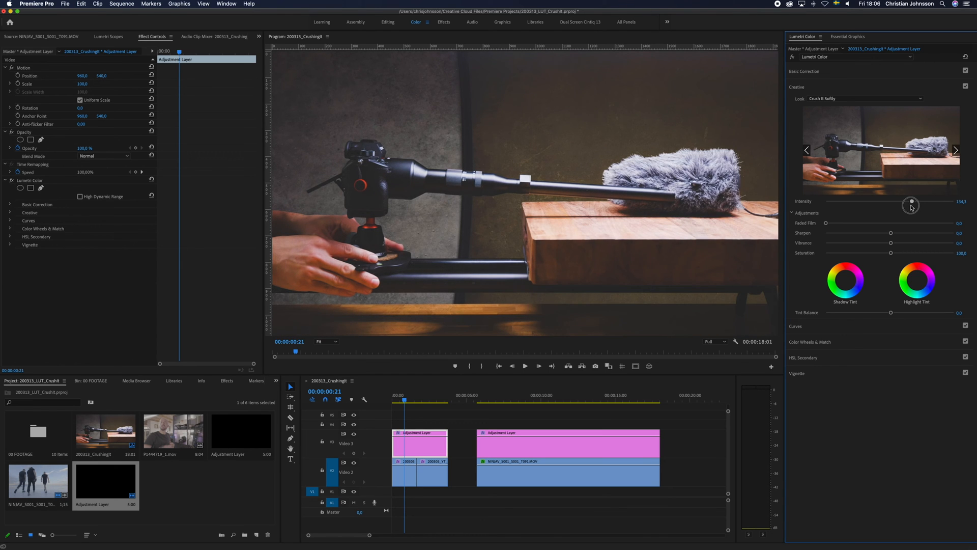
- Try the Crush It Hard look at lowered intensities, then settle on Crush It Softly around 112
click(865, 98)
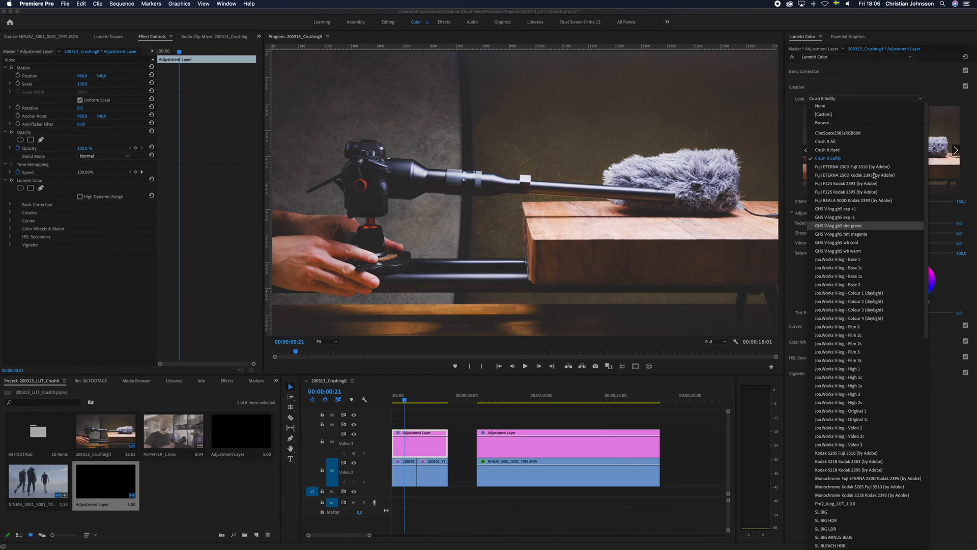
click(828, 150)
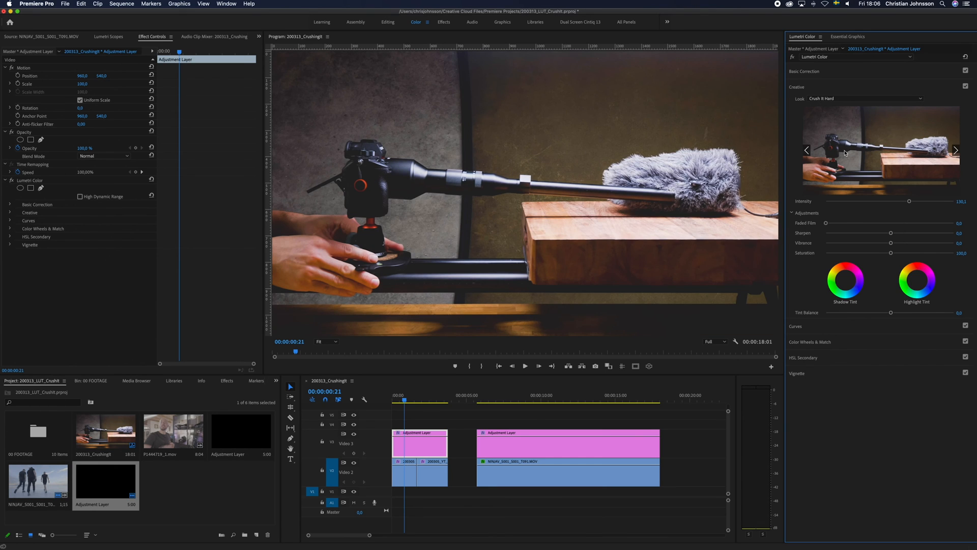
mouse_move(859, 168)
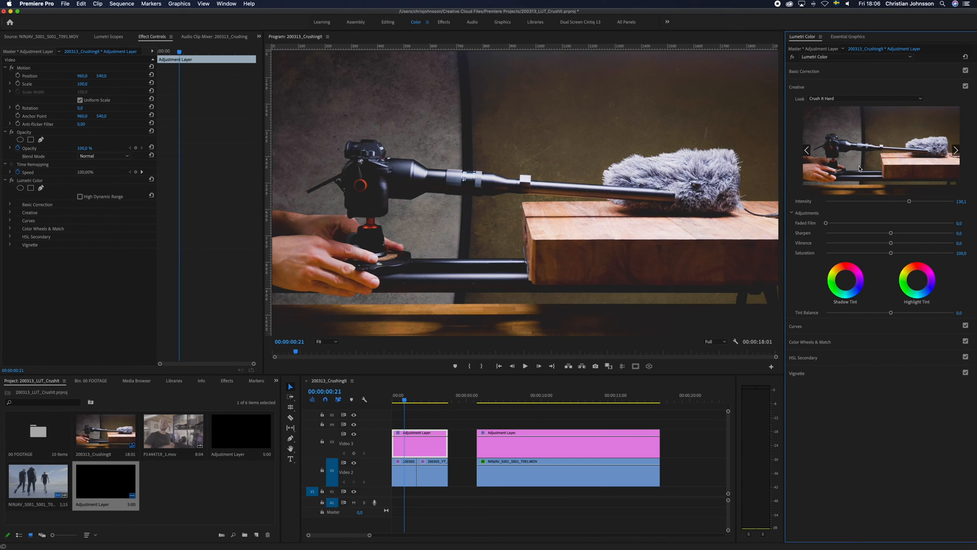
drag(909, 202, 880, 202)
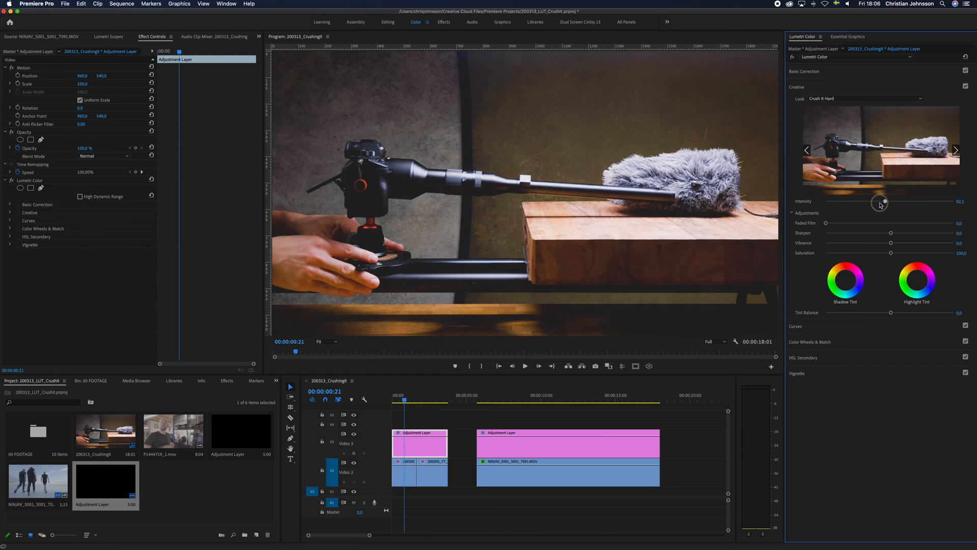
drag(880, 202, 842, 201)
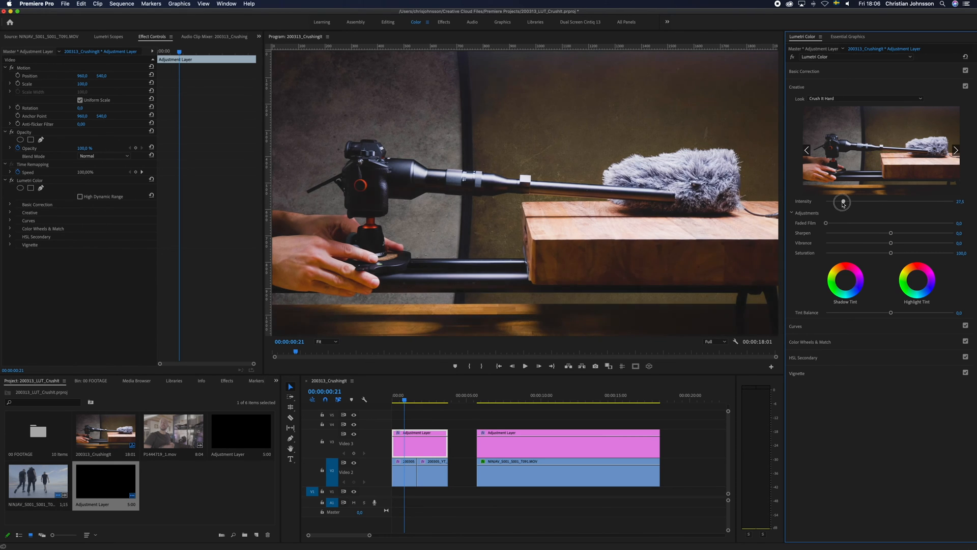
drag(842, 202, 909, 201)
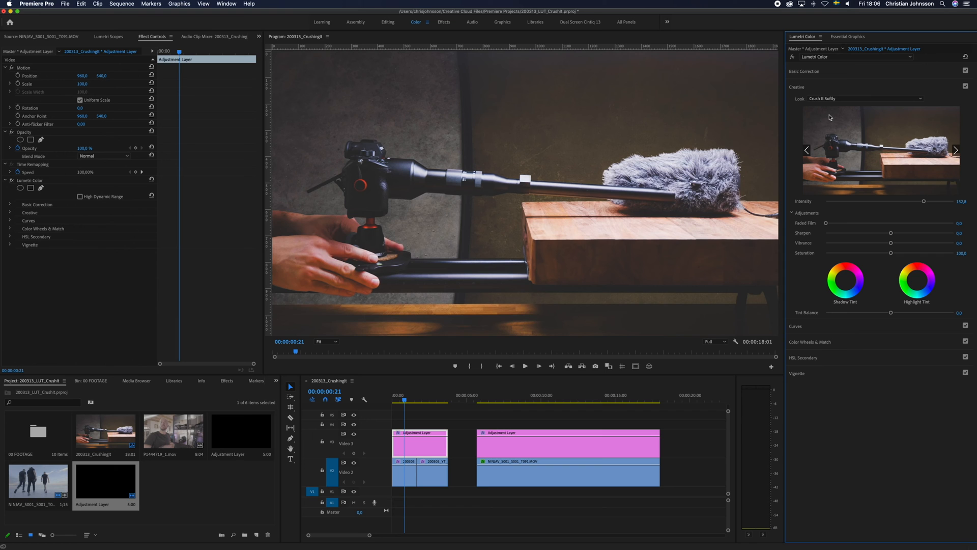
- Try the Crush It All look on the shot, then bring the Look list up again
click(865, 98)
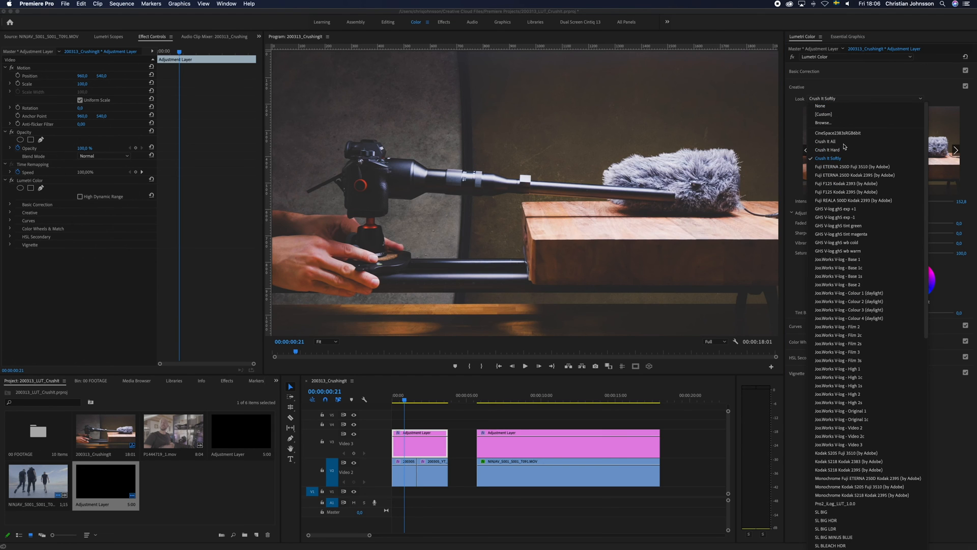
click(827, 148)
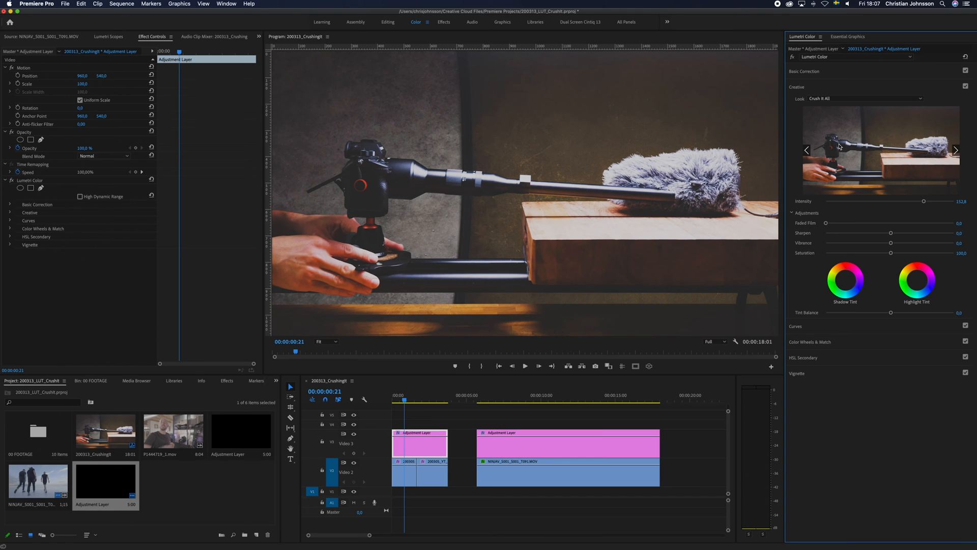
click(863, 99)
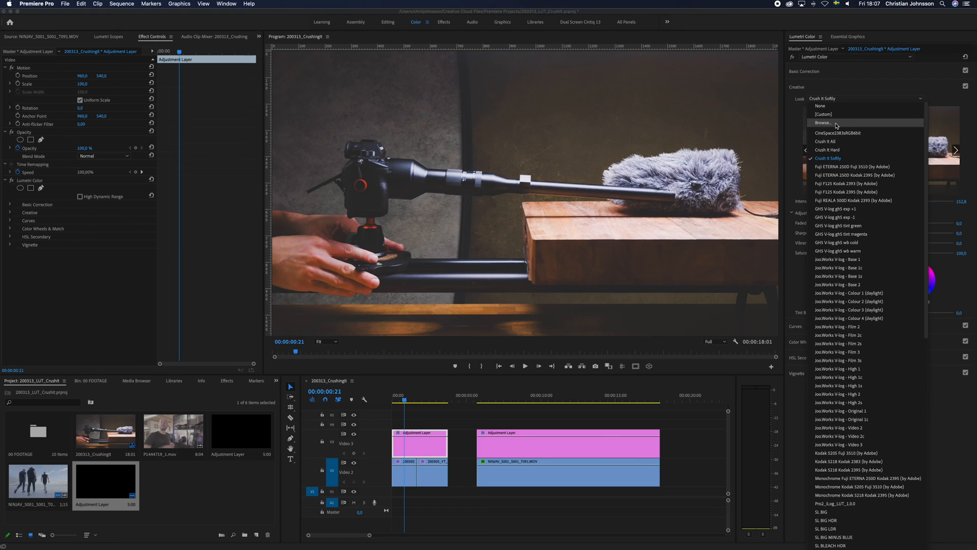
- Choose Browse... for a custom look file and cancel the file picker
click(822, 122)
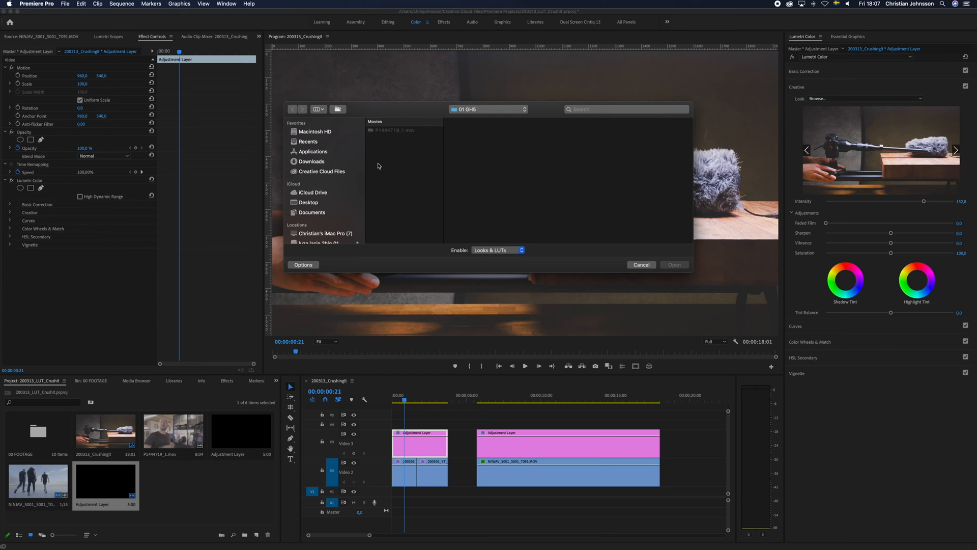
click(642, 264)
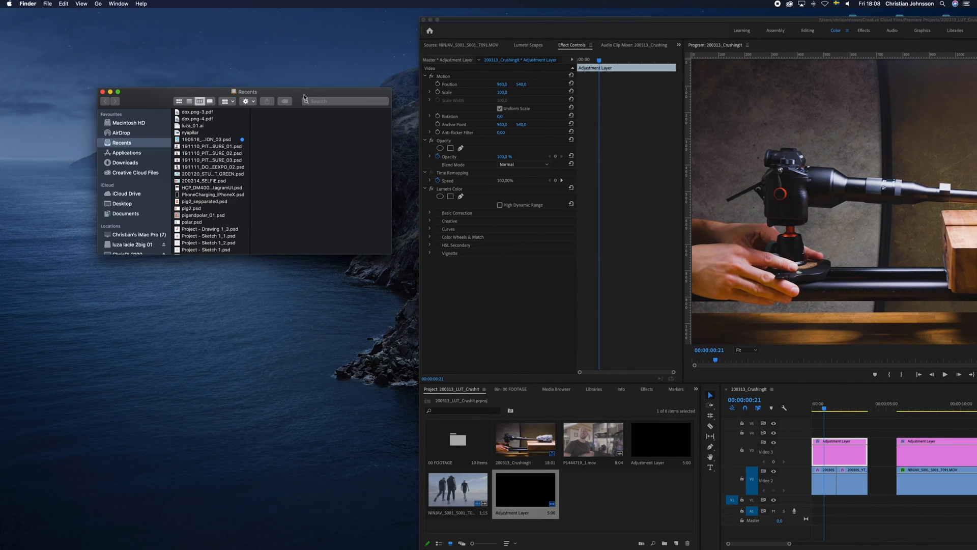
- Navigate Applications > Adobe Premiere Pro 2020 package > Lumetri > LUTs > Creative > Crush It to show its three CUBE files
drag(247, 92, 223, 74)
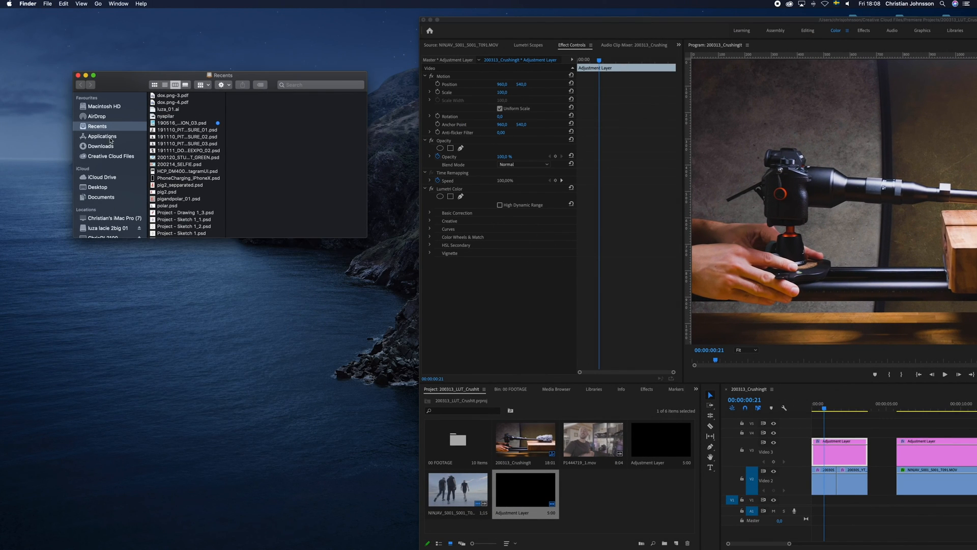
click(101, 136)
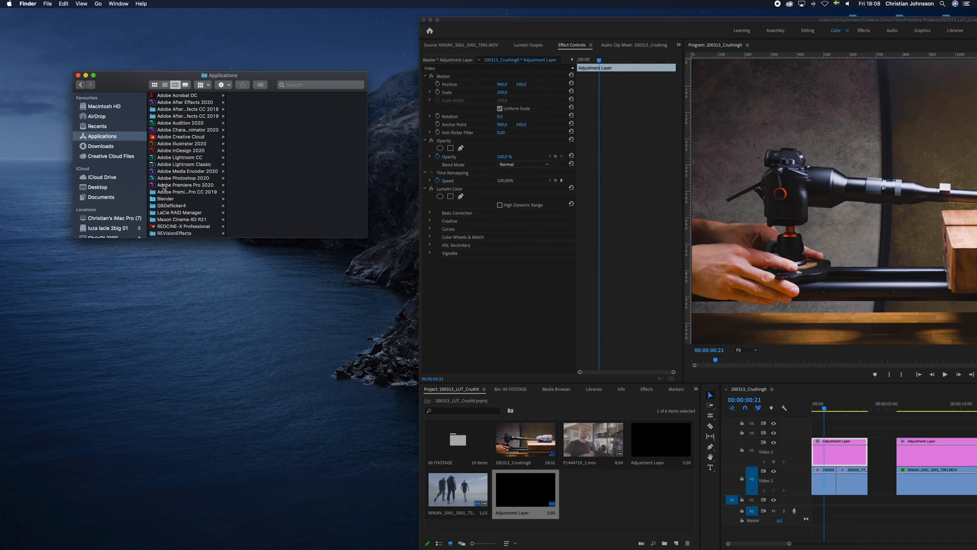
click(185, 184)
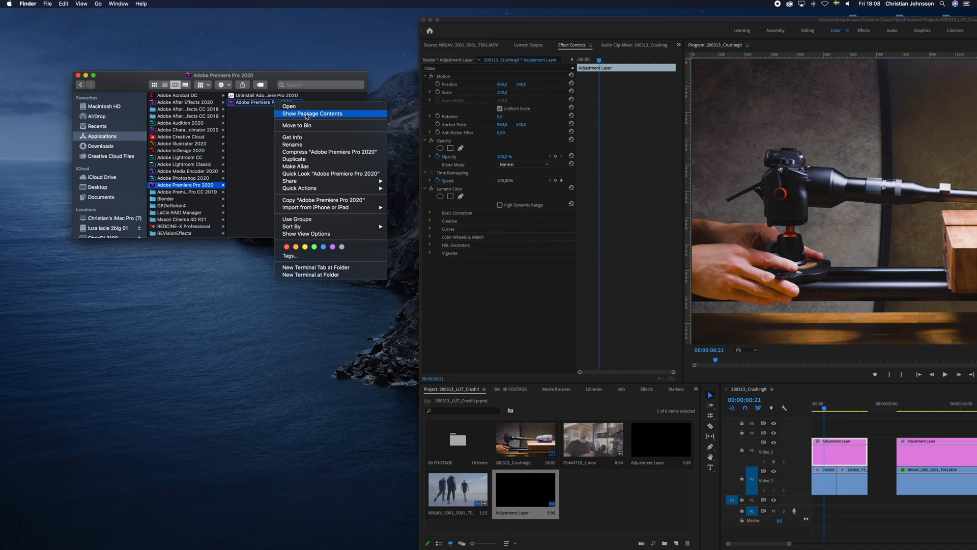
click(311, 114)
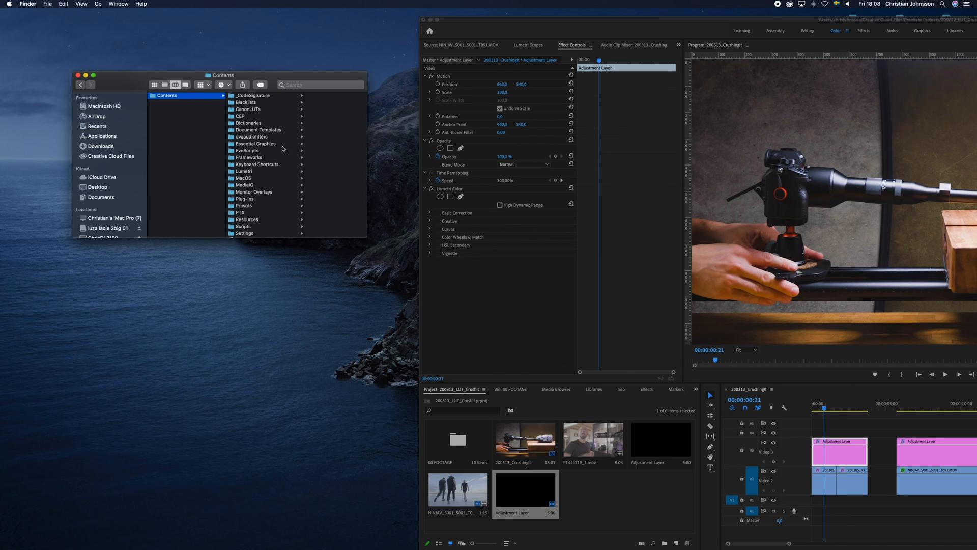
click(229, 171)
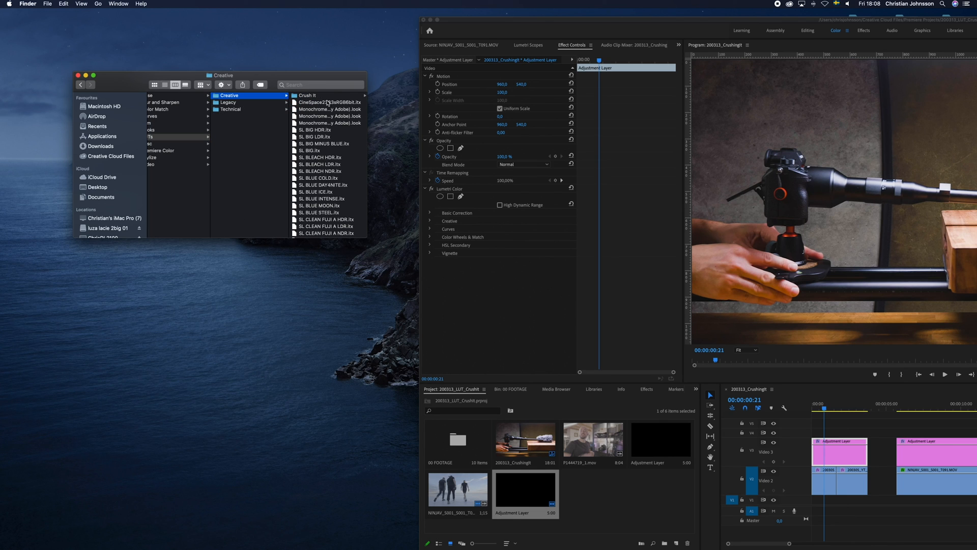
click(305, 96)
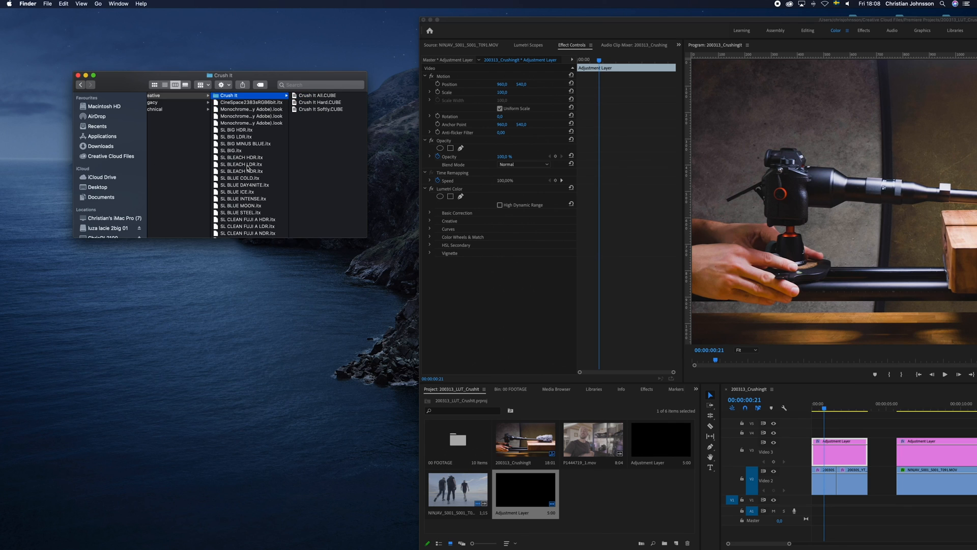